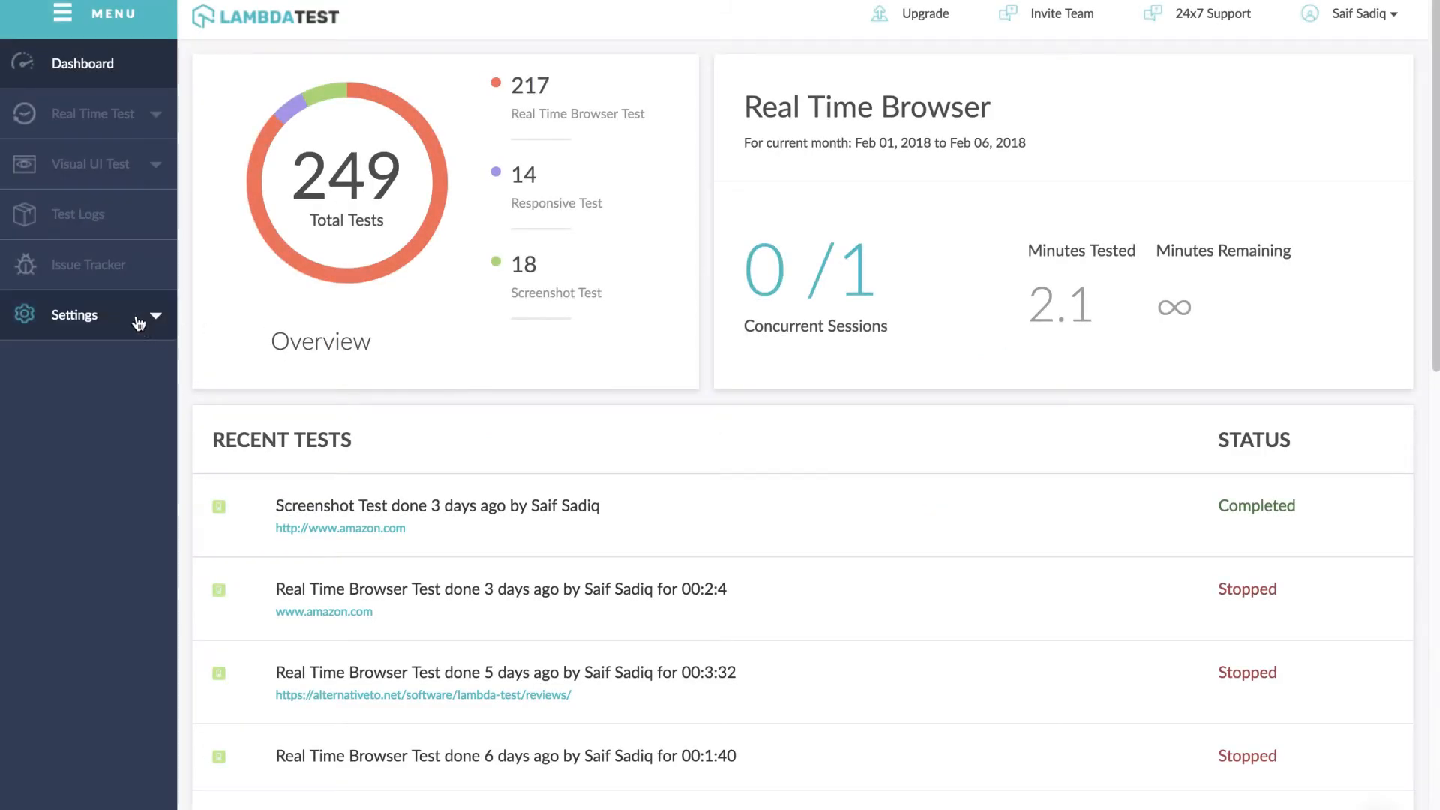
- Expand the Settings section in the left sidebar to reveal its sub-pages
left_click(73, 314)
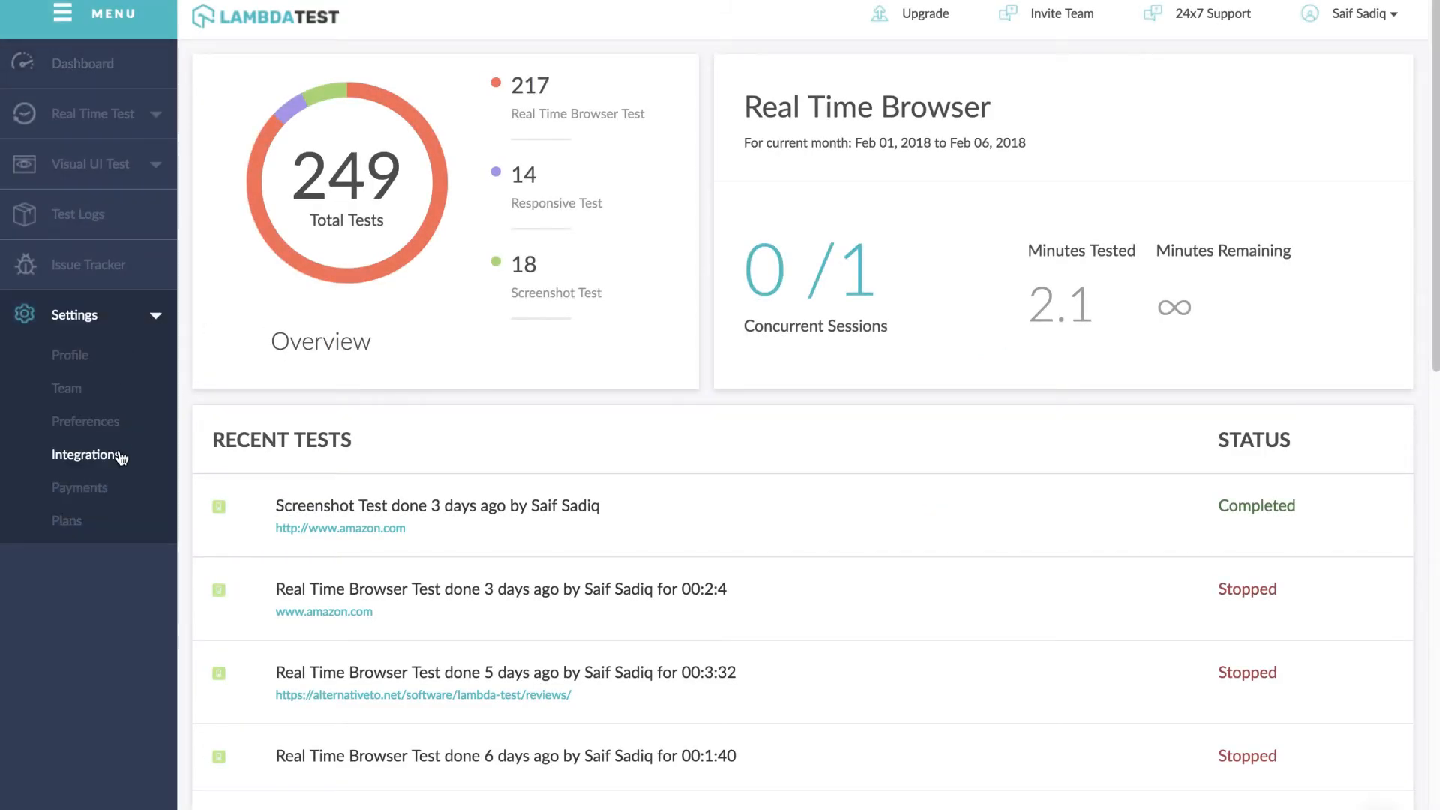
- Go to Integrations and start installing the Push to Slack plugin
left_click(86, 453)
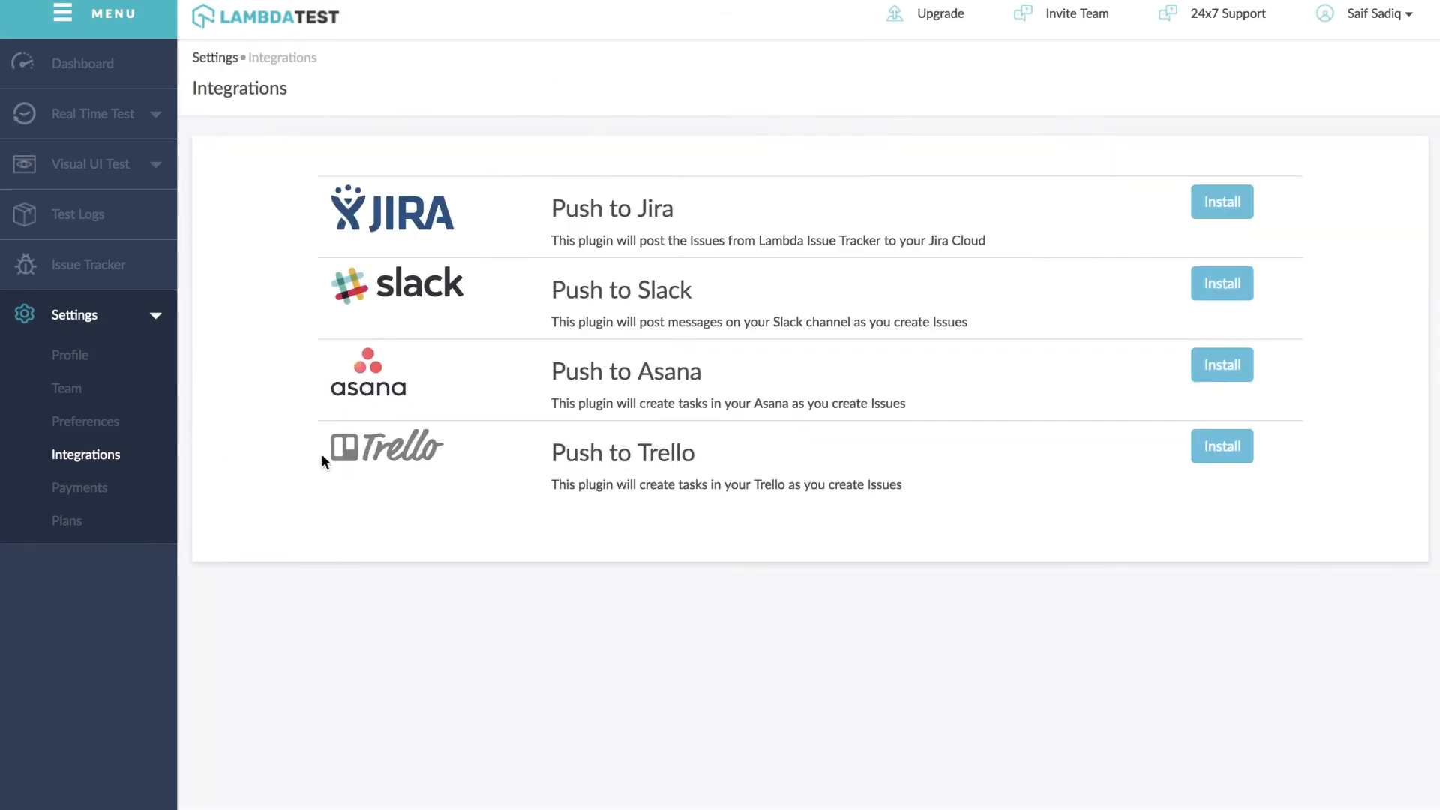
mouse_move(1122, 599)
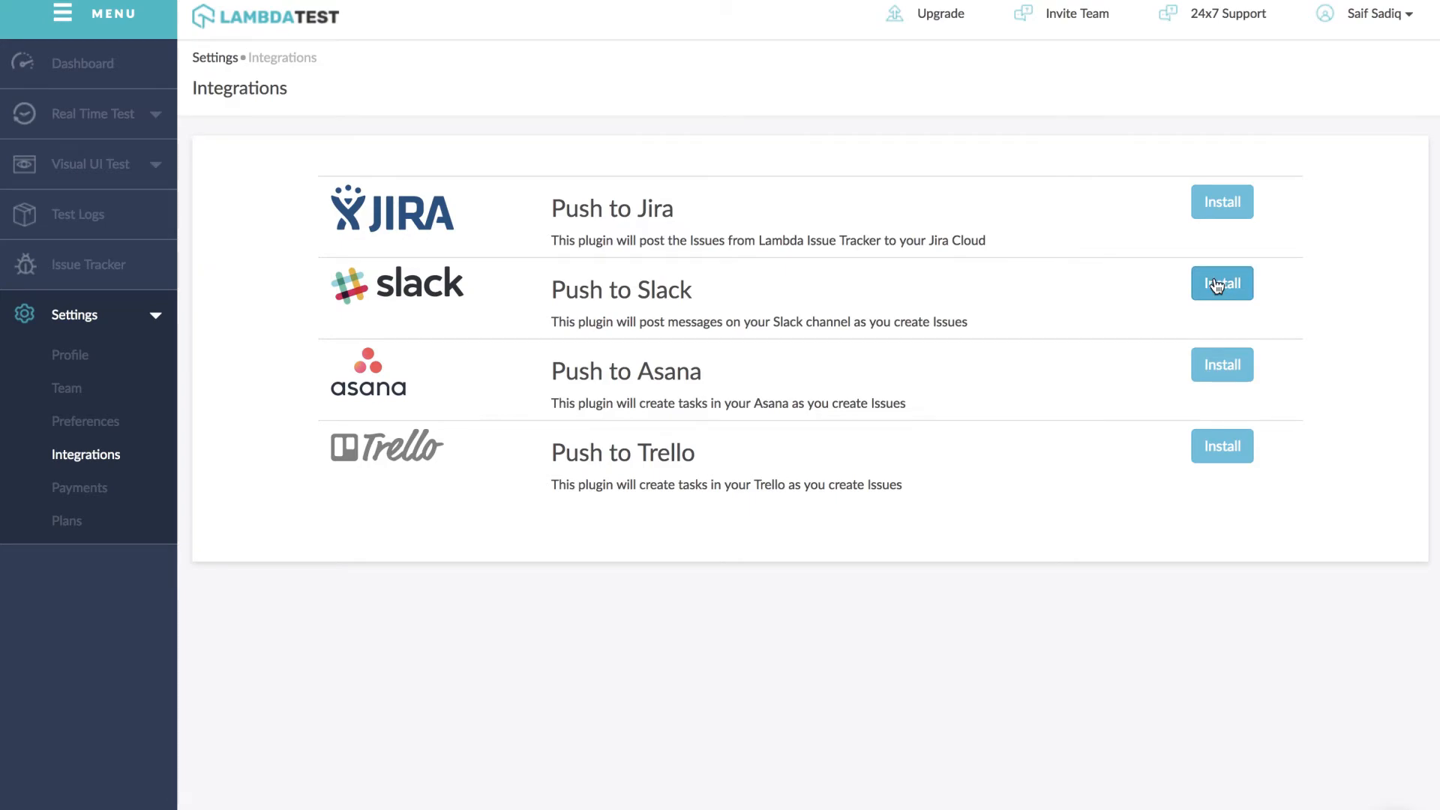
left_click(1222, 283)
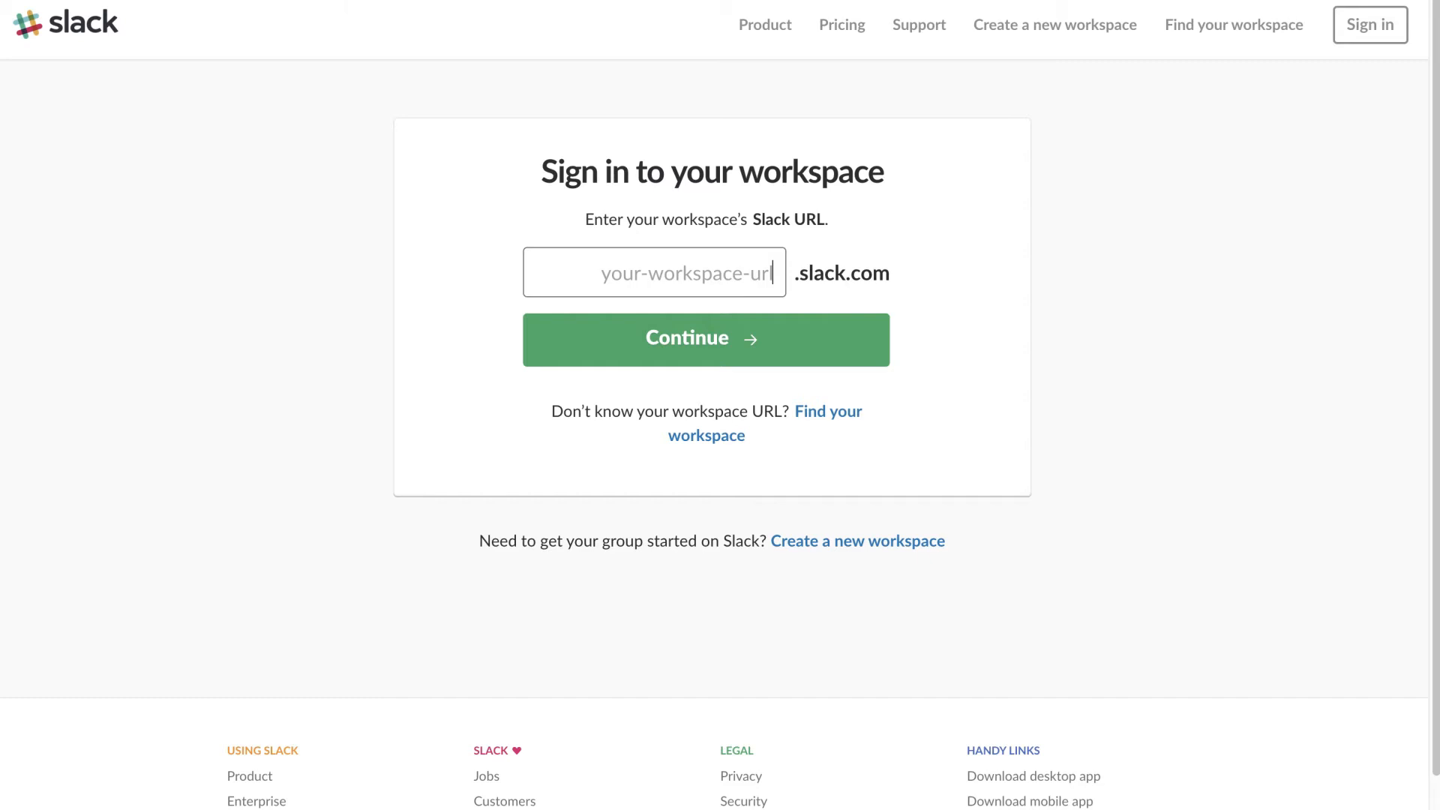
- Sign in to the 'lambdatestt' Slack workspace and authorize LambdaTest to post to #businessdevelopment
type("lambdatestt")
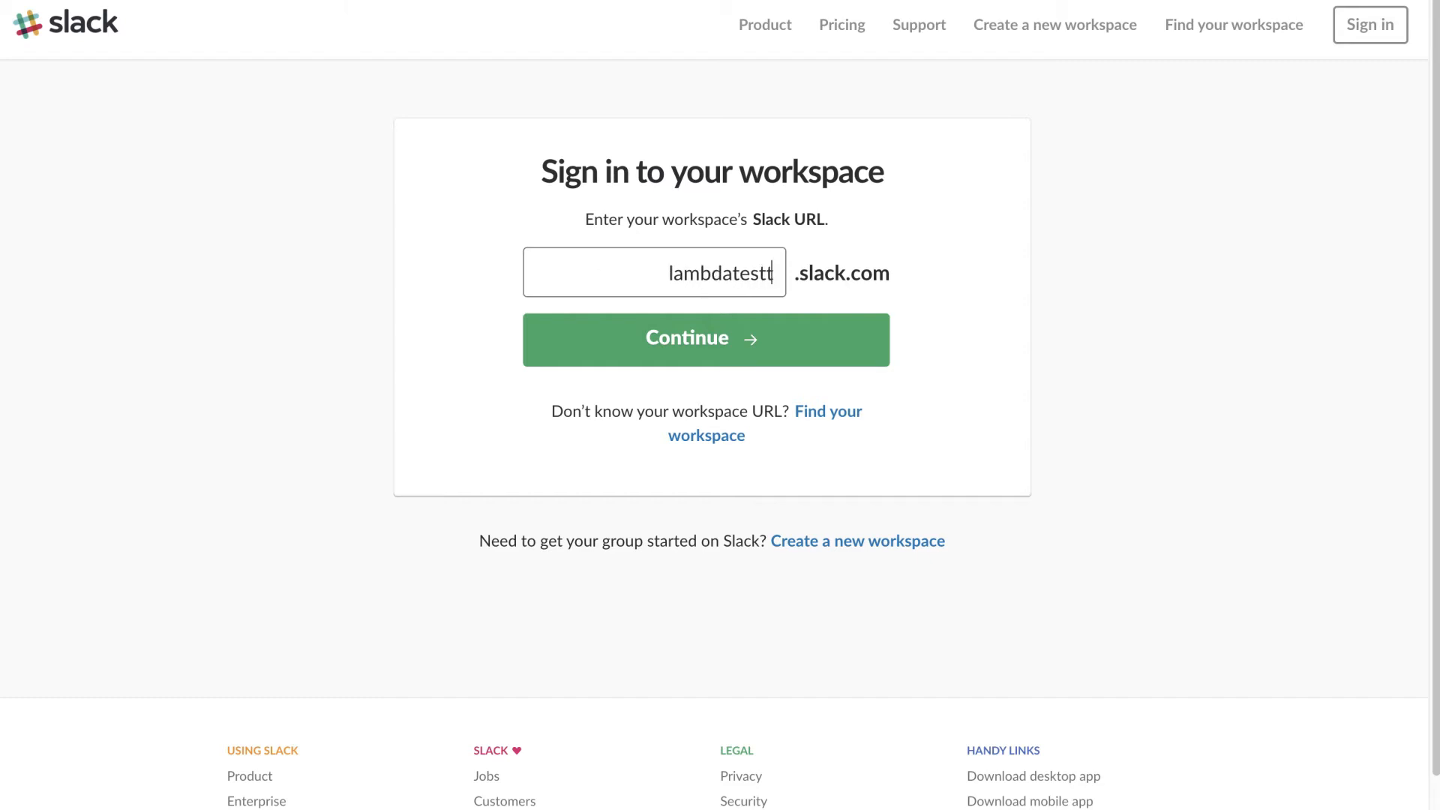
left_click(705, 339)
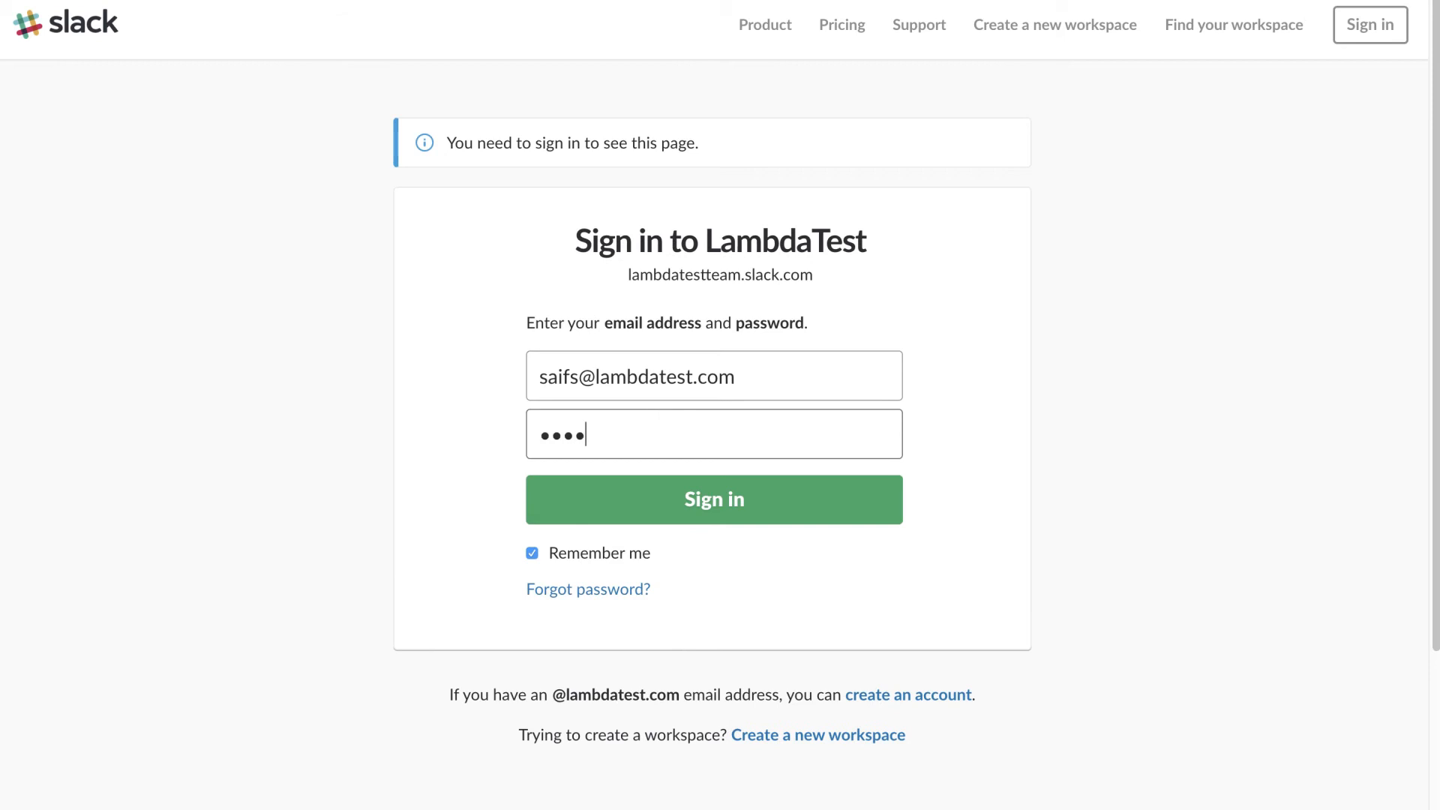
left_click(714, 498)
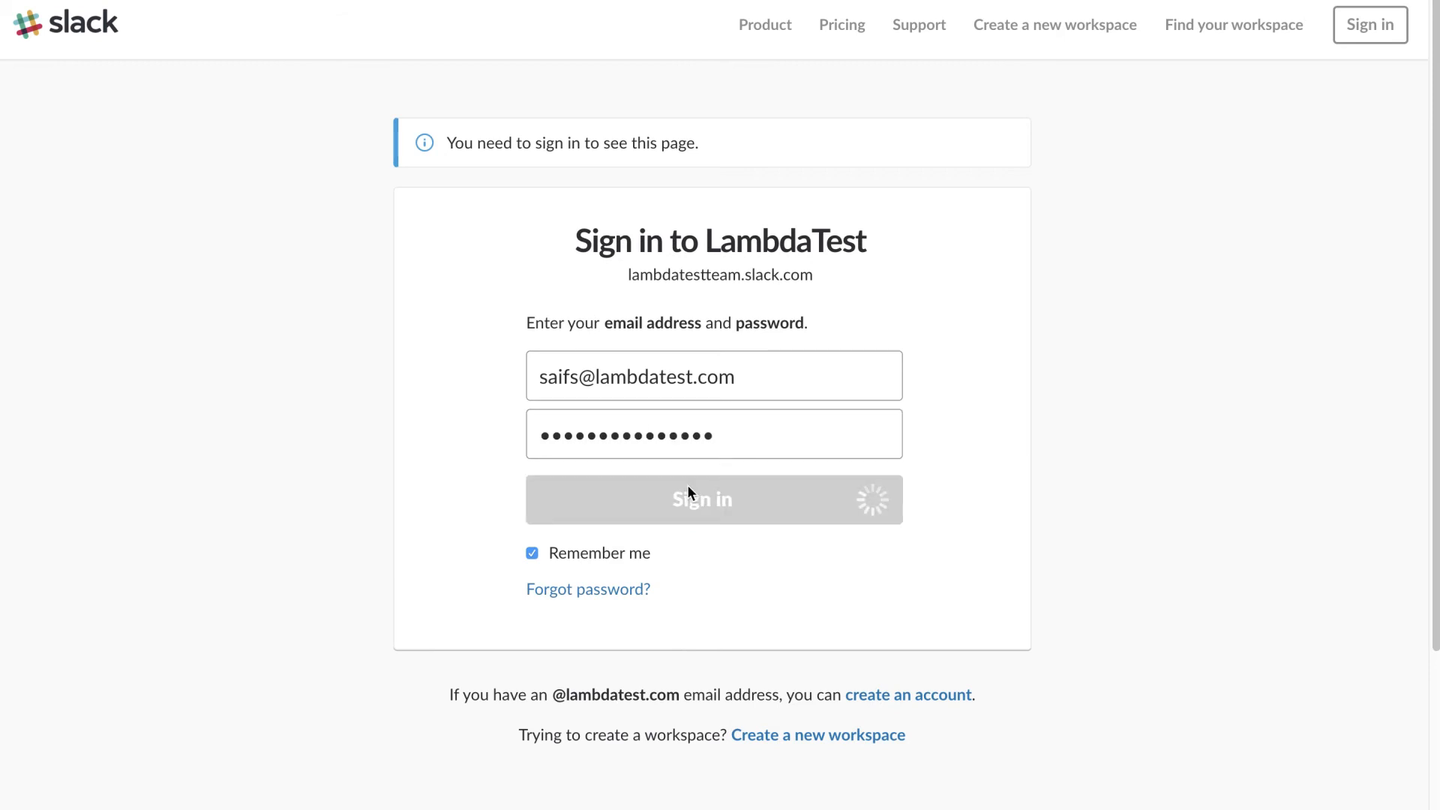
left_click(760, 371)
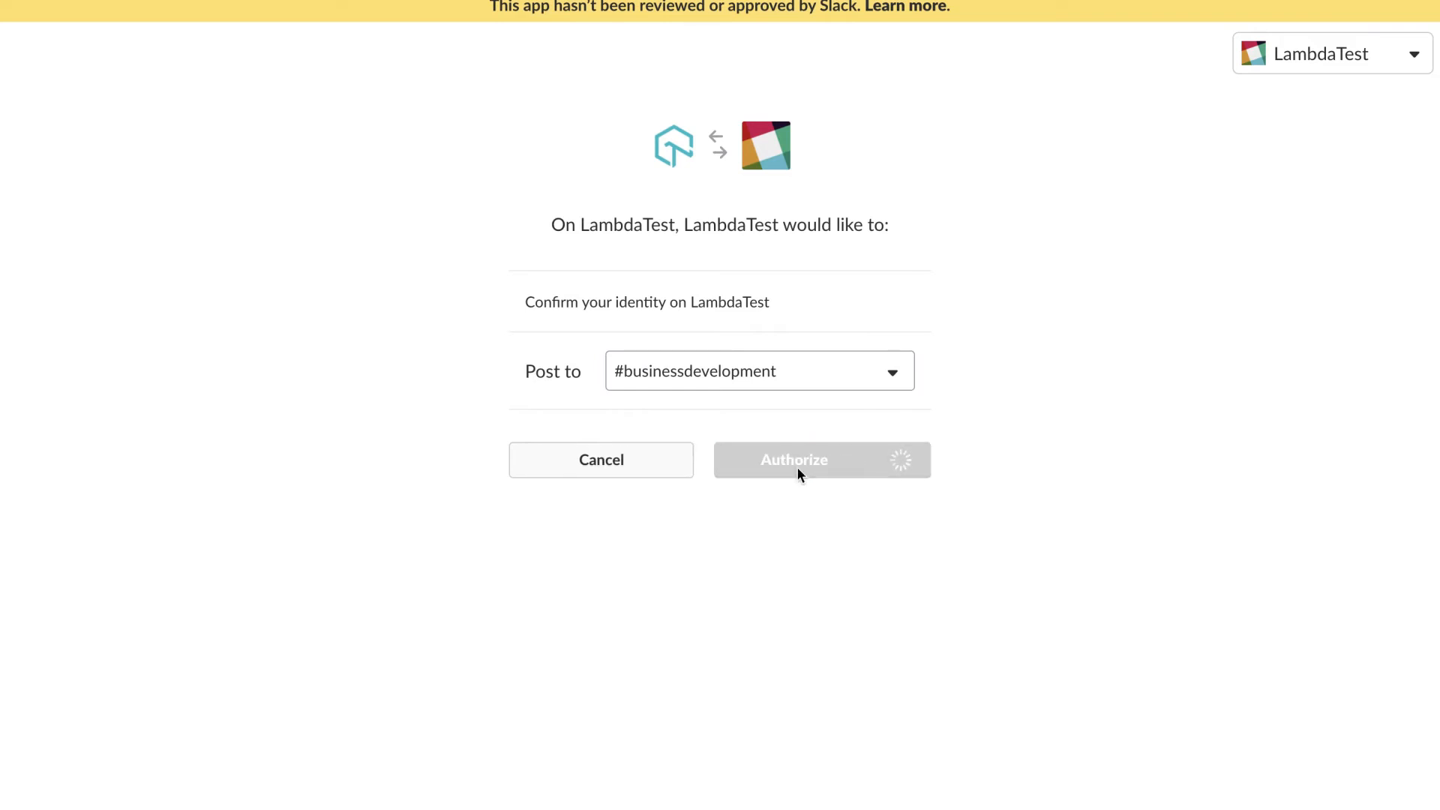
left_click(792, 459)
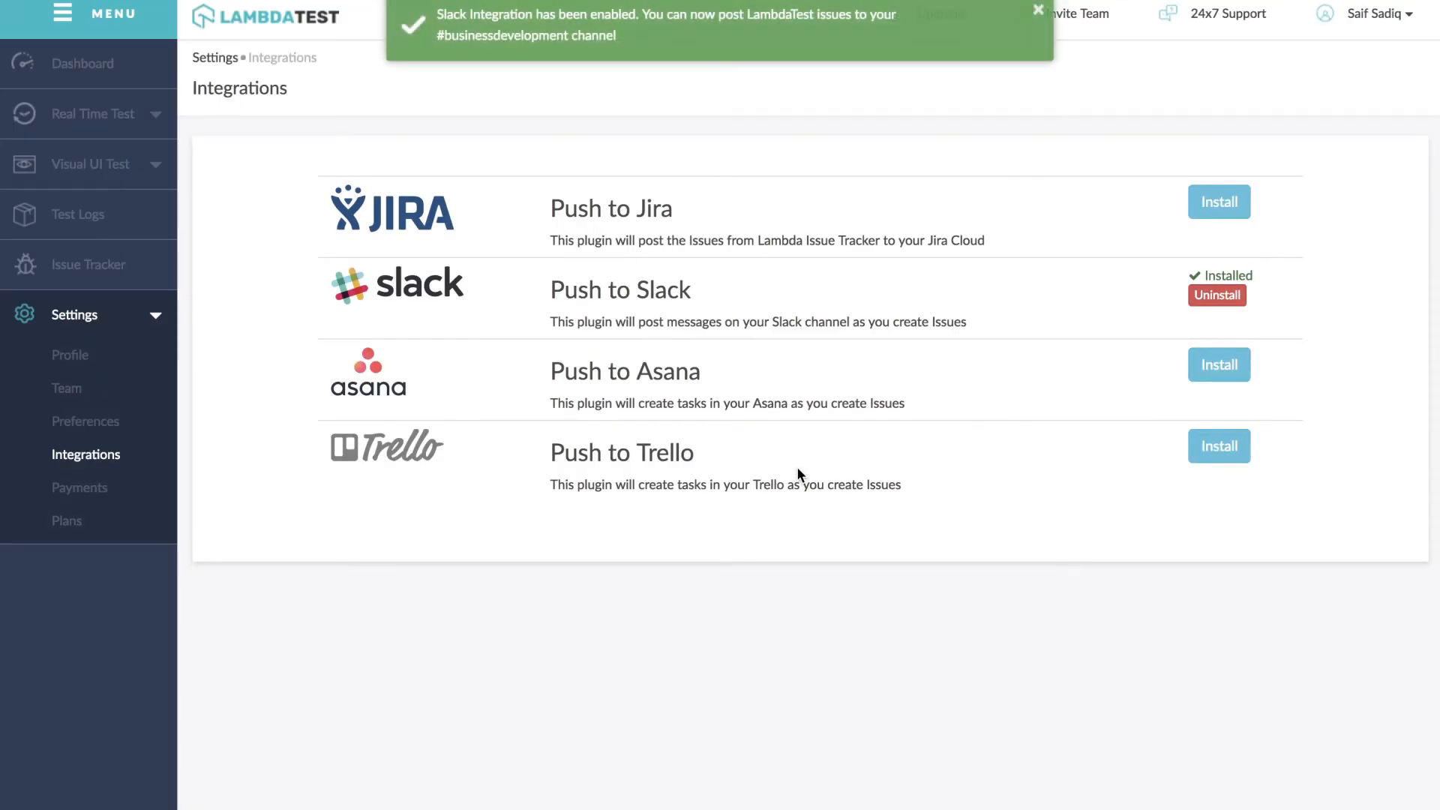
- Screenshot the Verge page in a real-time test and mark it as a bug
left_click(1038, 11)
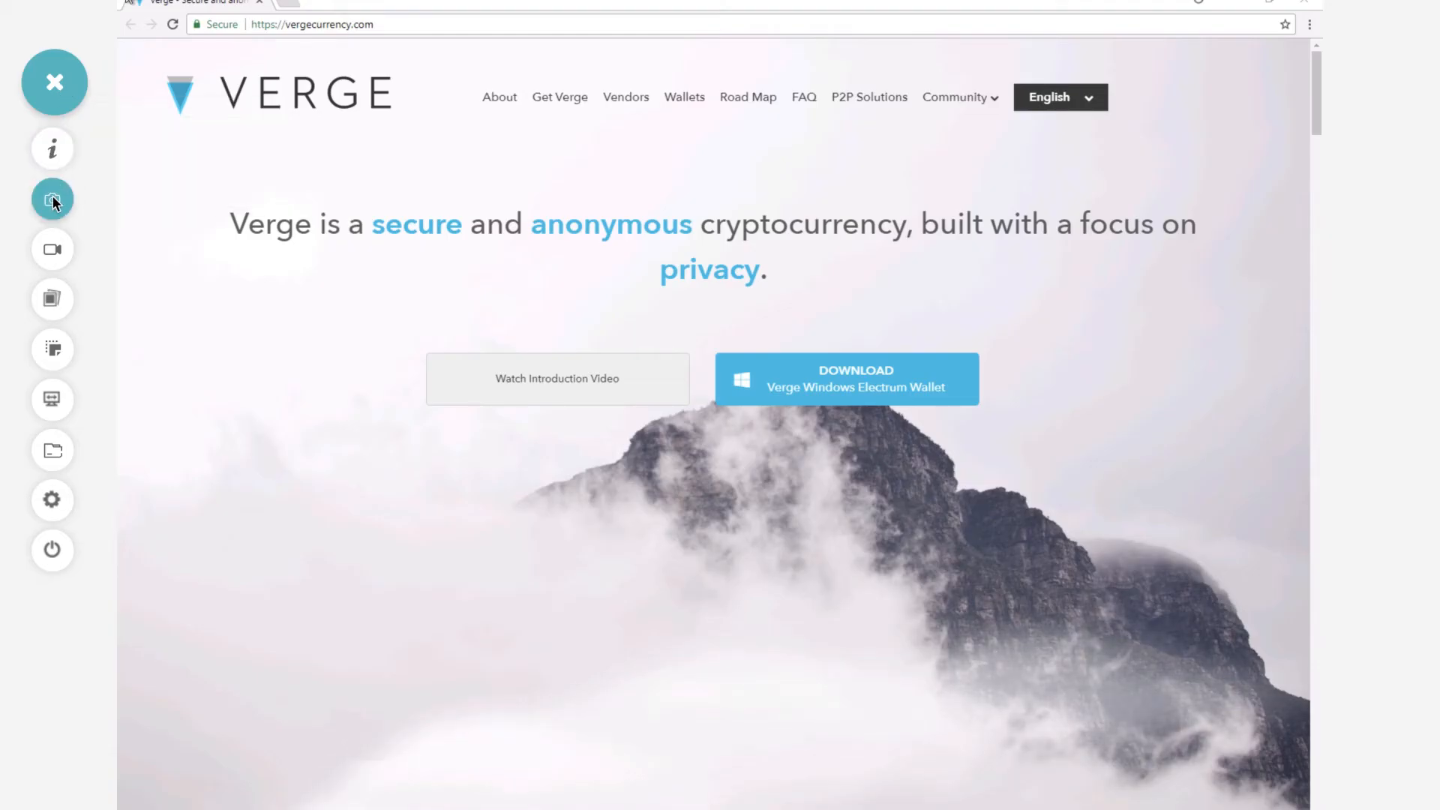
left_click(52, 200)
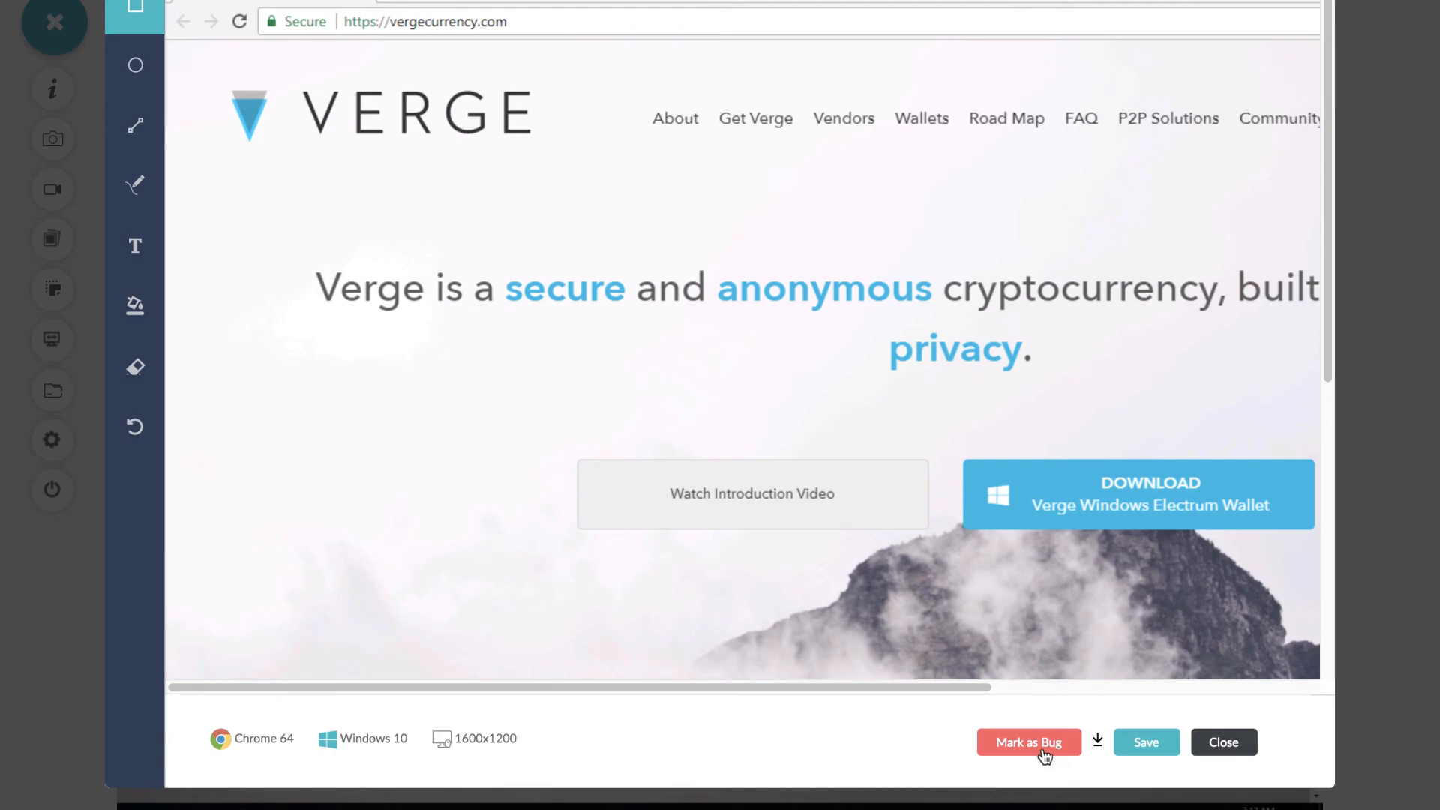
left_click(1027, 743)
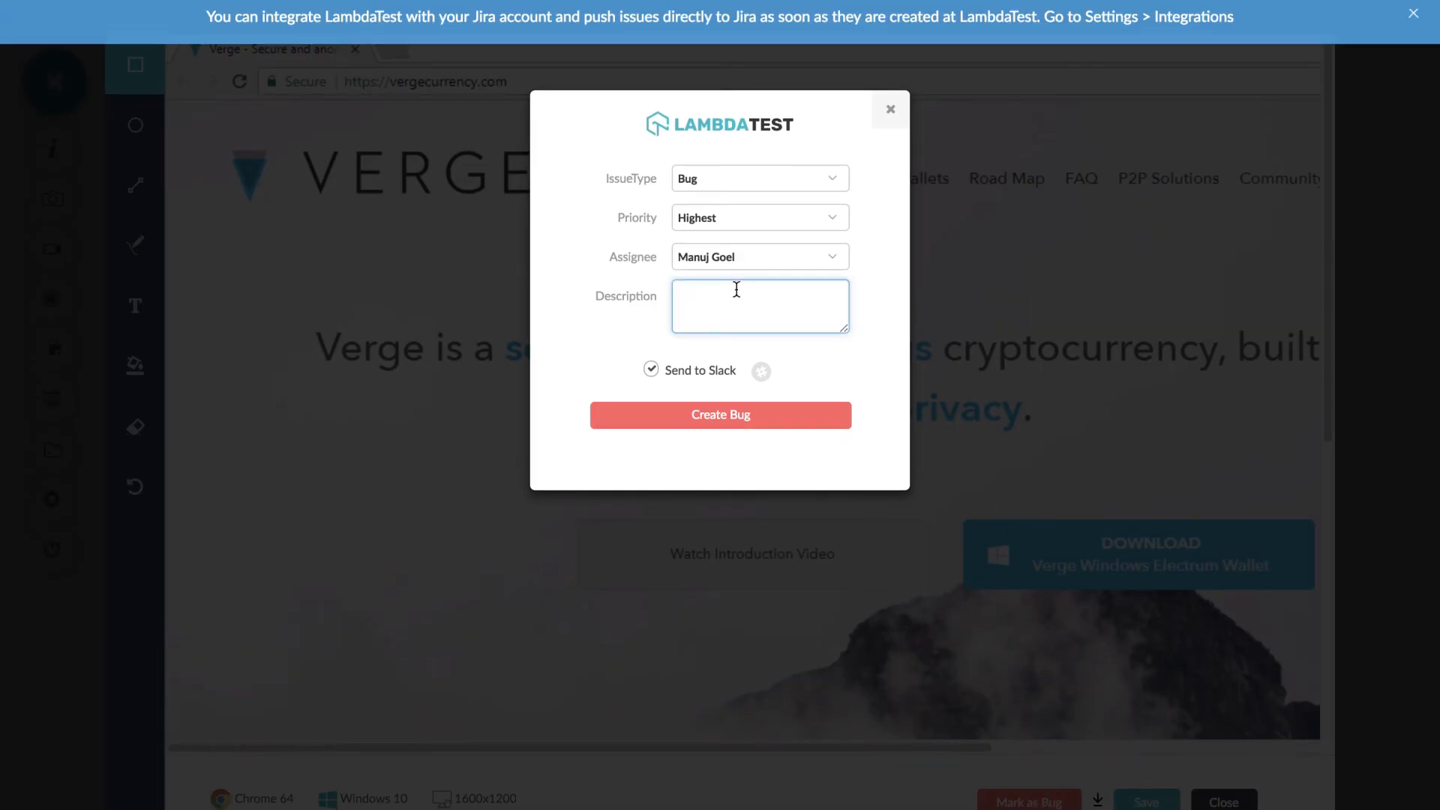
- Create the bug with description 'XVG' and Send to Slack enabled
type("XVG")
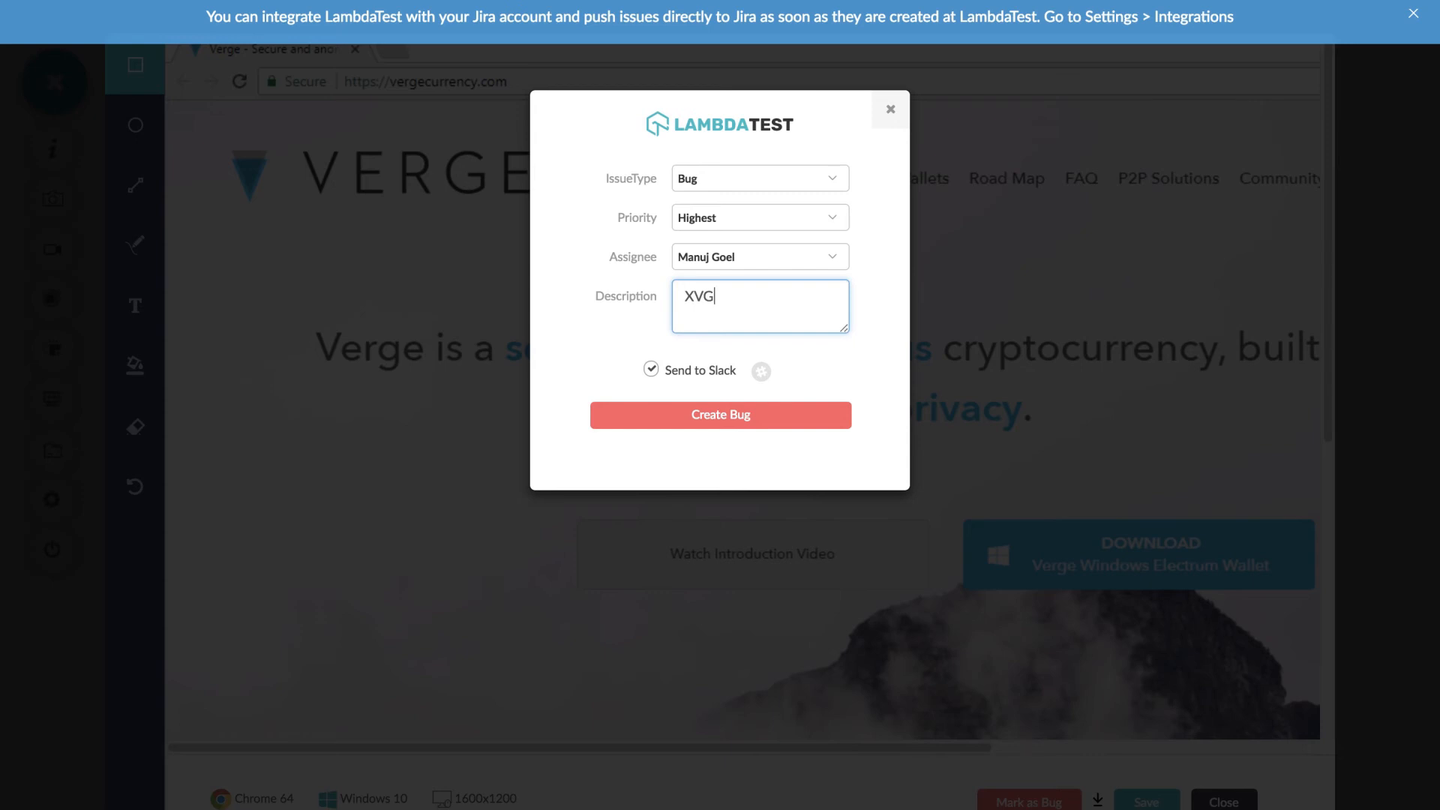
left_click(888, 108)
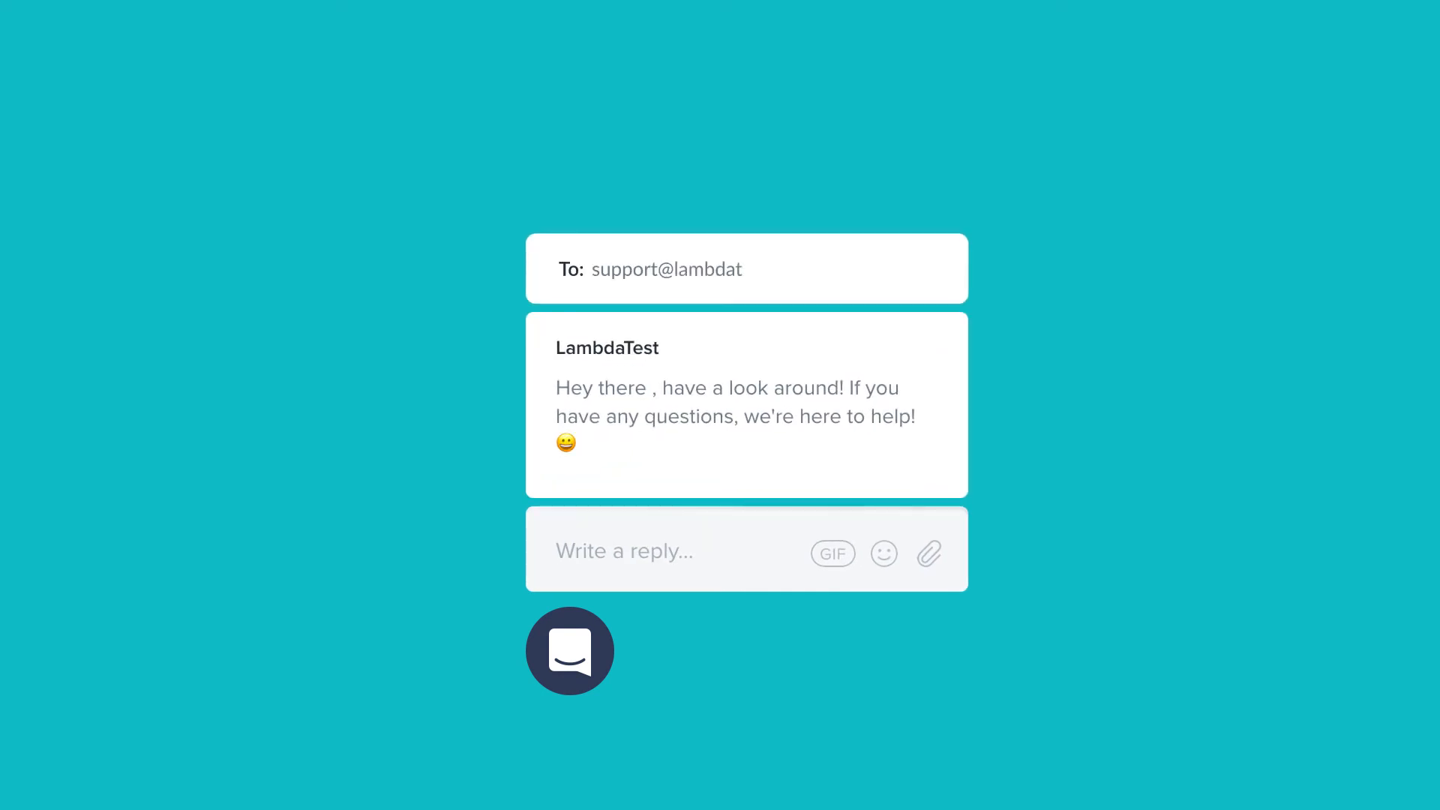
type("est.com")
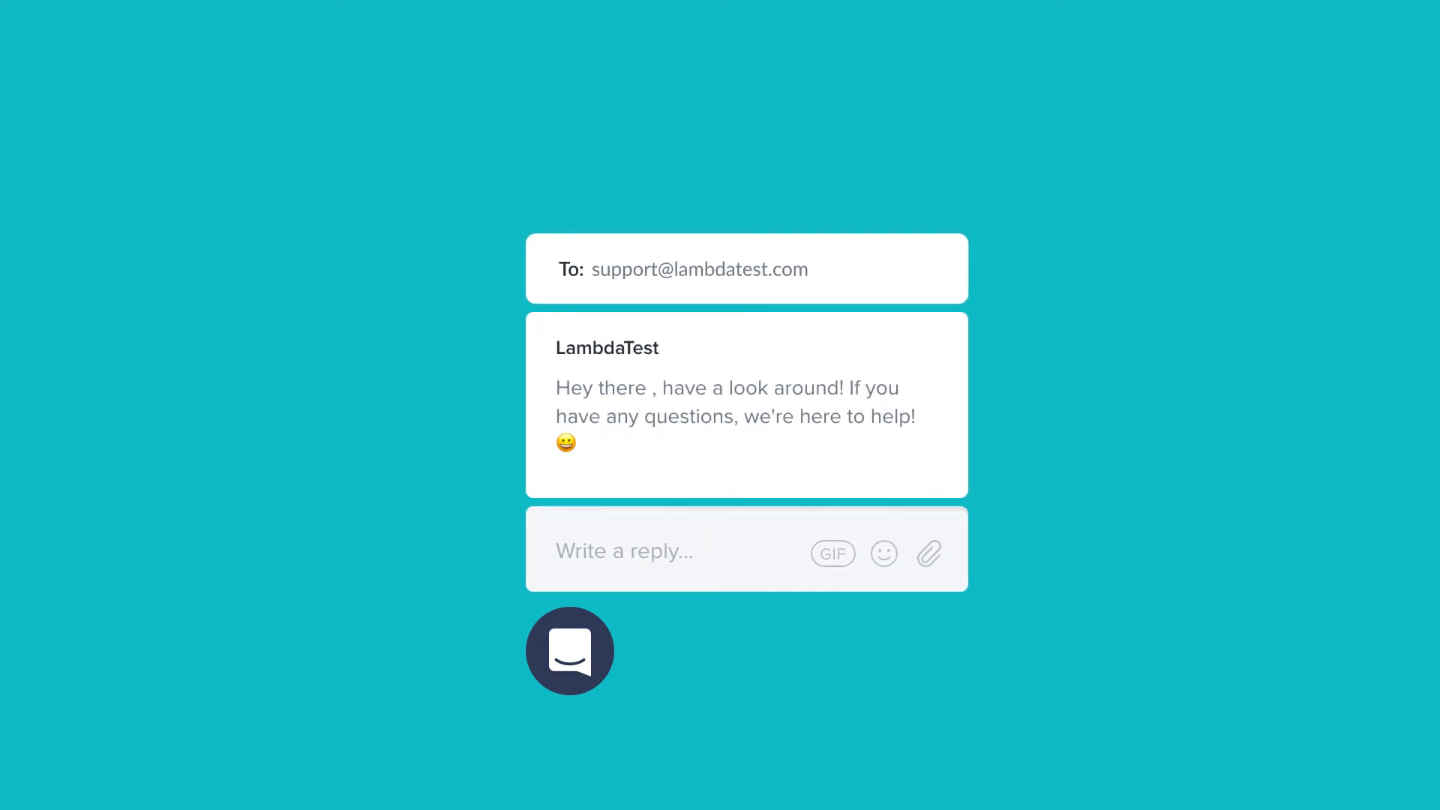